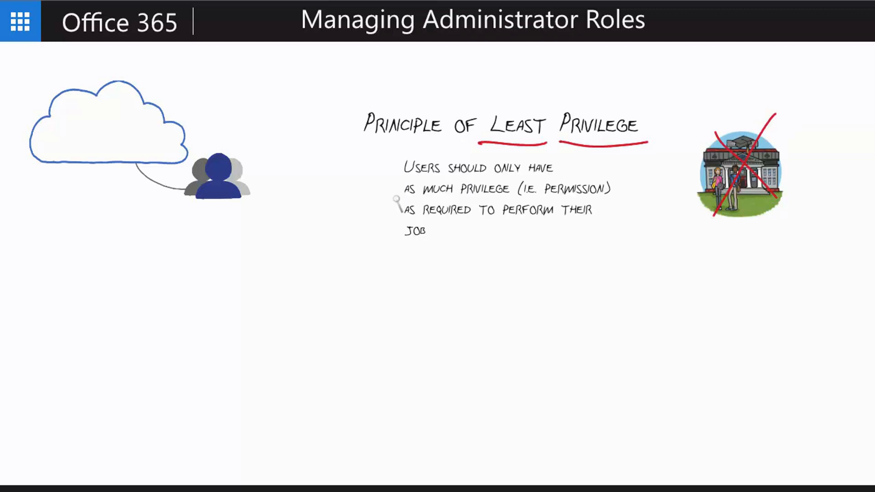
Step: Underline the least-privilege definition and cross out Dedicated Global Administrators beside admins with specific permissions
{"action": "left_click_drag", "start_coordinate": [396, 200], "coordinate": [525, 200]}
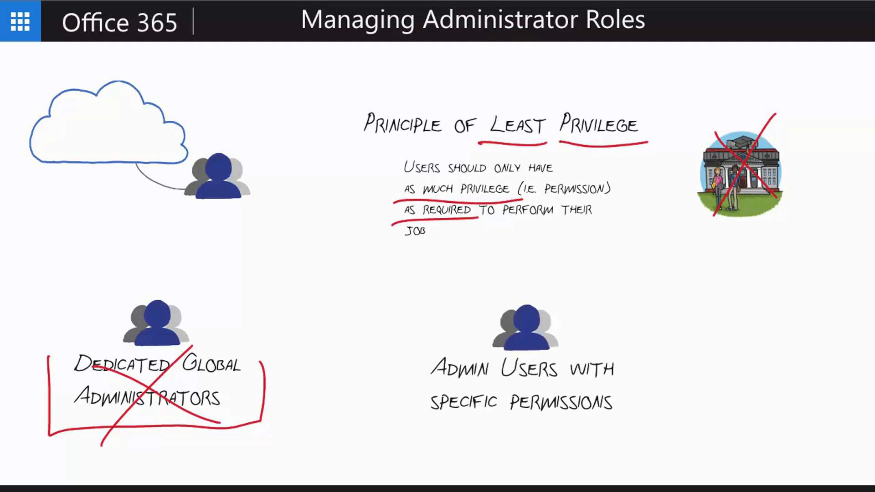
Step: Finish the whiteboard annotation and bring up the Microsoft 365 admin center home page
{"action": "left_click_drag", "start_coordinate": [430, 405], "coordinate": [625, 407]}
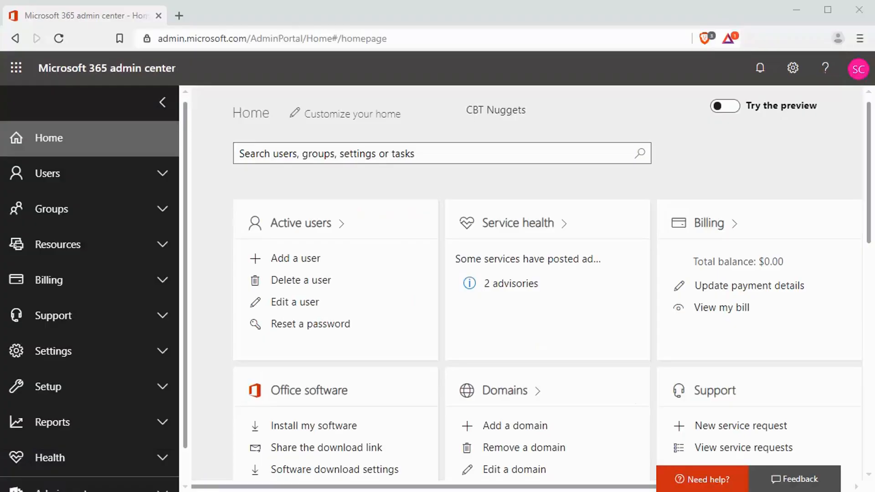
Step: Show Active users and check that SuperUser CBTN holds the Global administrator role
{"action": "left_click", "coordinate": [47, 174]}
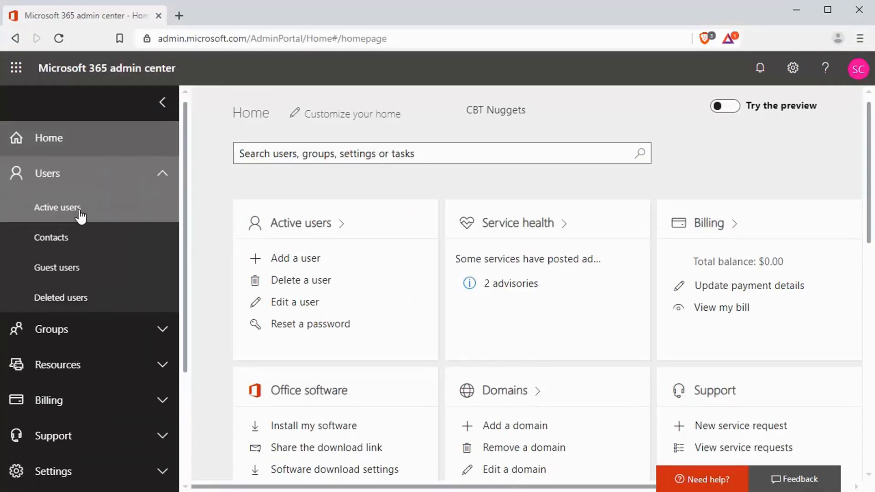
{"action": "left_click", "coordinate": [58, 207]}
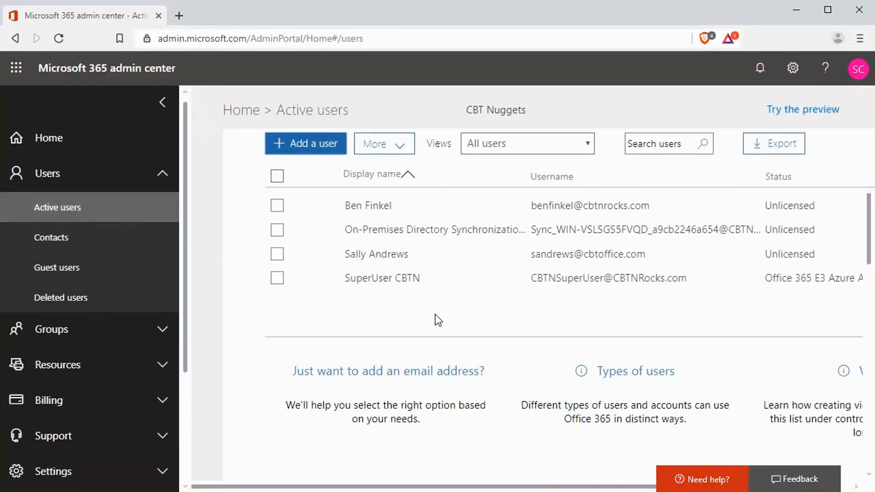
{"action": "mouse_move", "coordinate": [450, 287]}
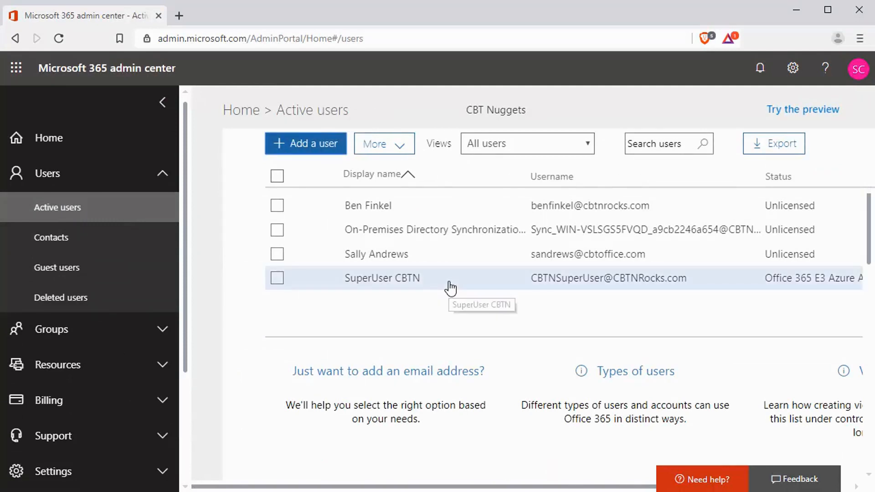
{"action": "left_click", "coordinate": [382, 278]}
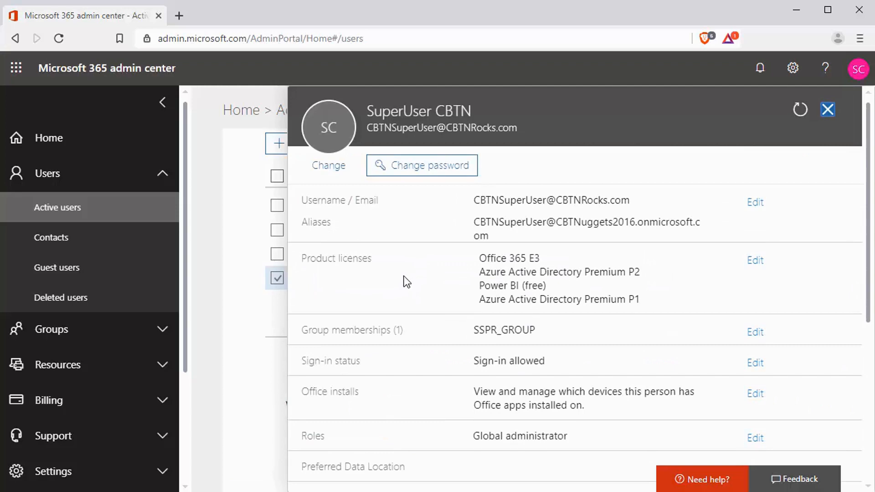
{"action": "scroll", "scroll_direction": "down", "scroll_amount": 3}
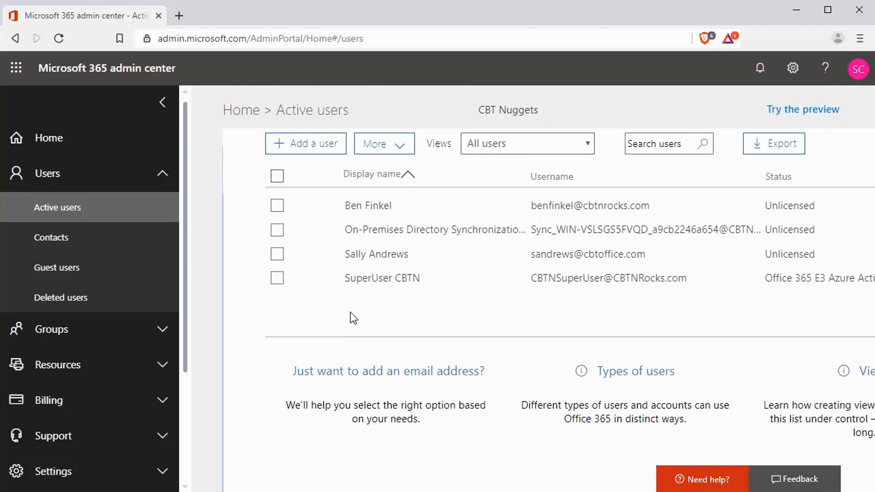
{"action": "mouse_move", "coordinate": [378, 209]}
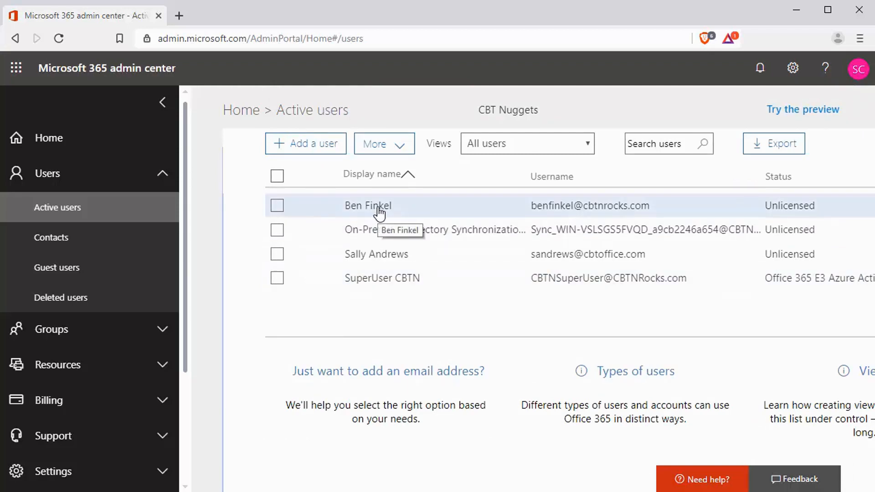
{"action": "left_click", "coordinate": [367, 205]}
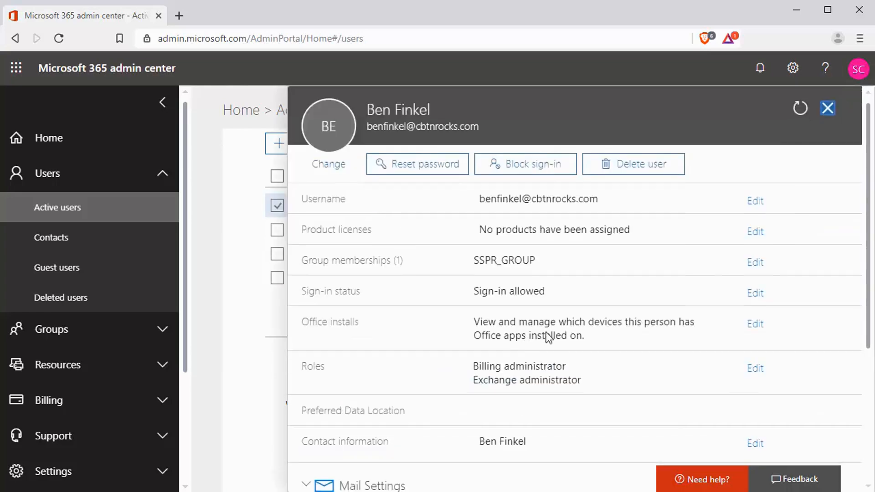
{"action": "scroll", "scroll_direction": "down", "scroll_amount": 3}
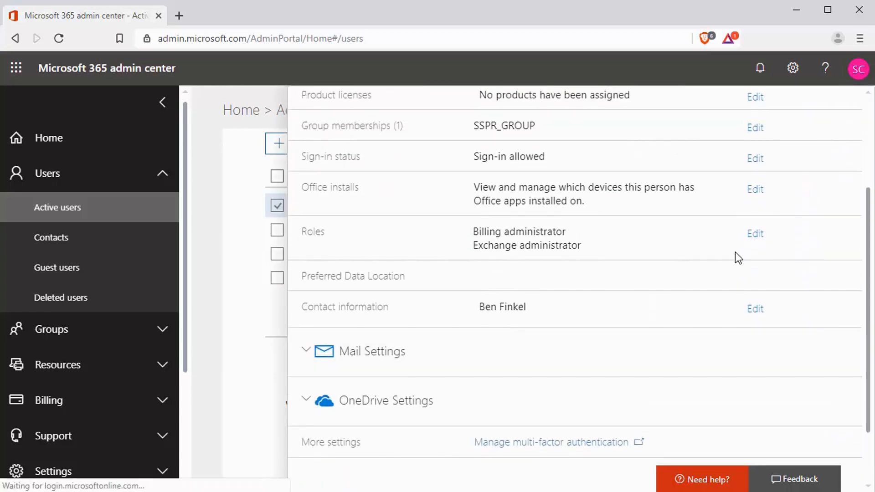
{"action": "left_click", "coordinate": [755, 234]}
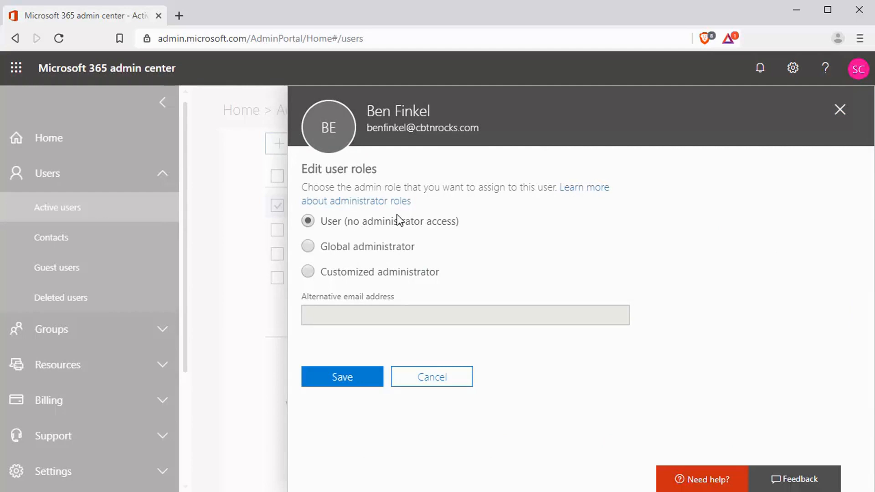
Step: Choose Customized administrator for Ben Finkel instead of Global administrator, revealing the individual roles
{"action": "left_click", "coordinate": [307, 246]}
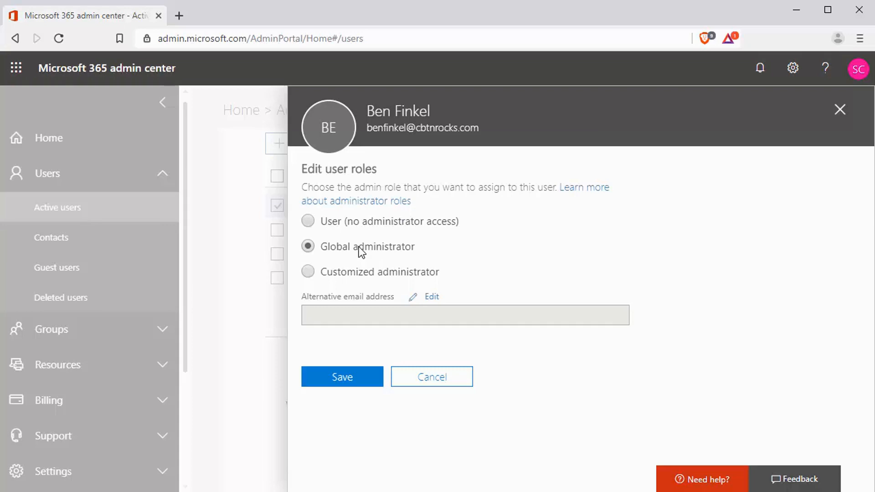
{"action": "left_click", "coordinate": [307, 271]}
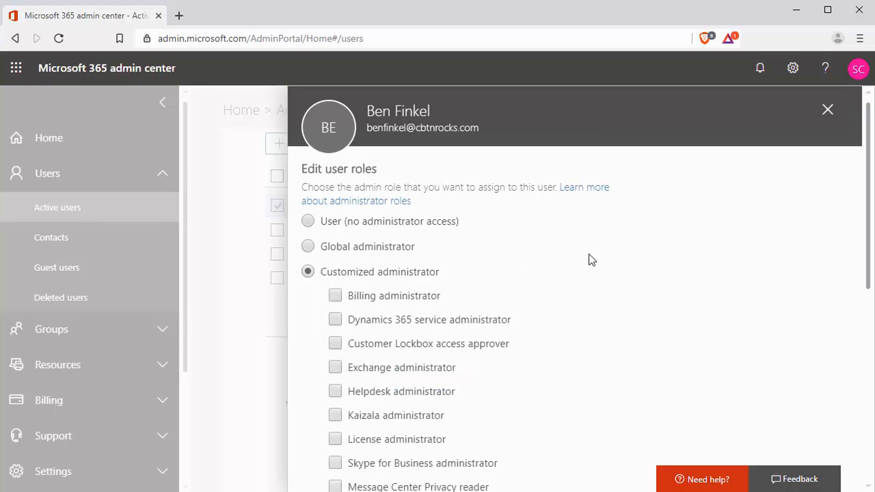
{"action": "scroll", "scroll_direction": "down", "scroll_amount": 3}
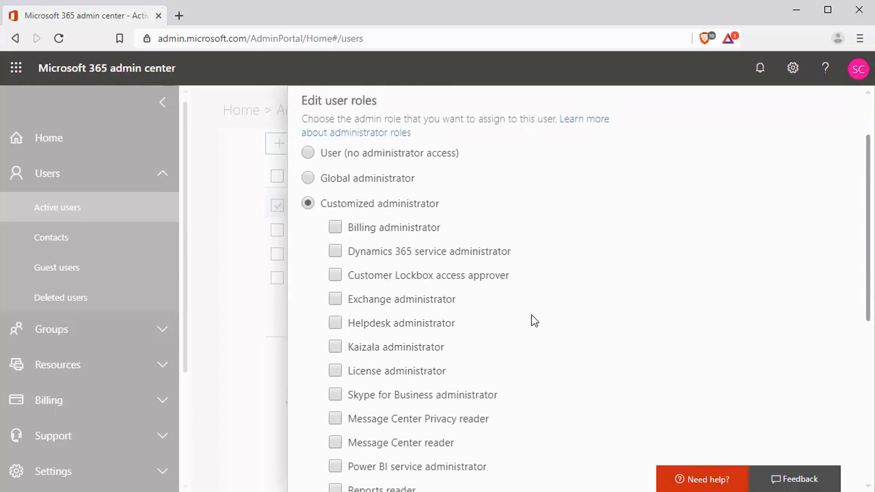
Step: Grant Billing, Exchange, Helpdesk, Power BI service and the other specific admin roles, and save
{"action": "left_click", "coordinate": [335, 227]}
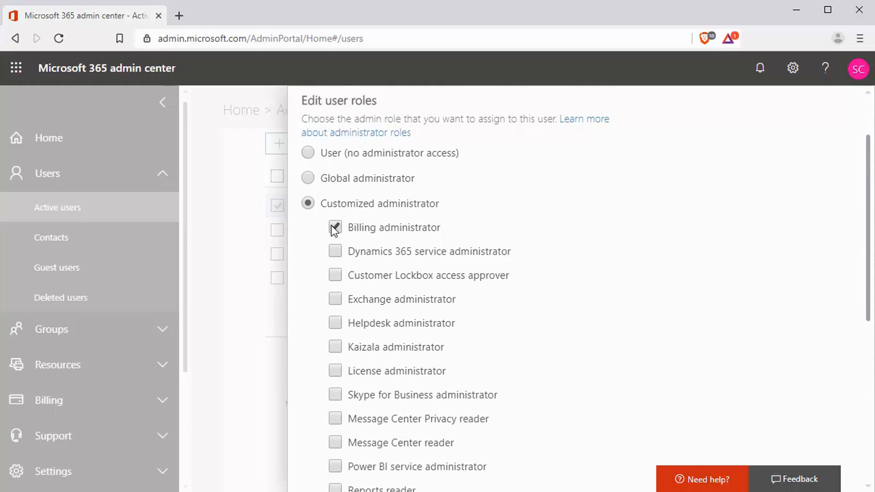
{"action": "left_click", "coordinate": [335, 298]}
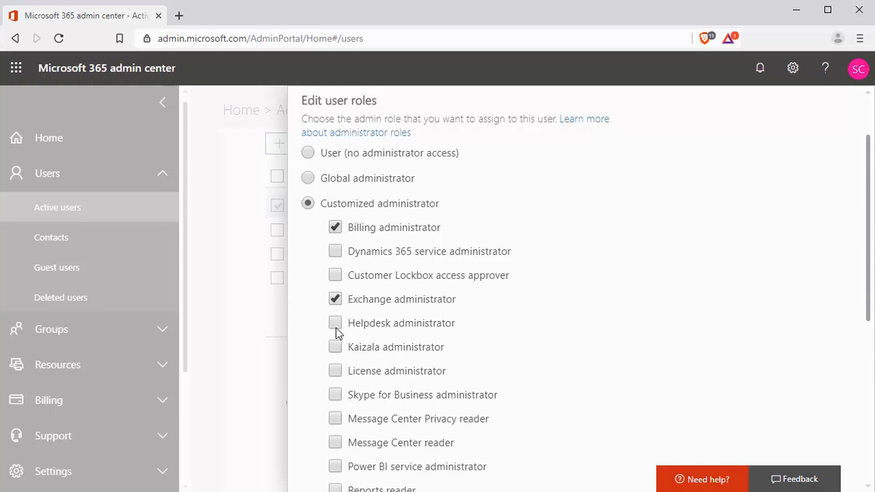
{"action": "left_click", "coordinate": [335, 323]}
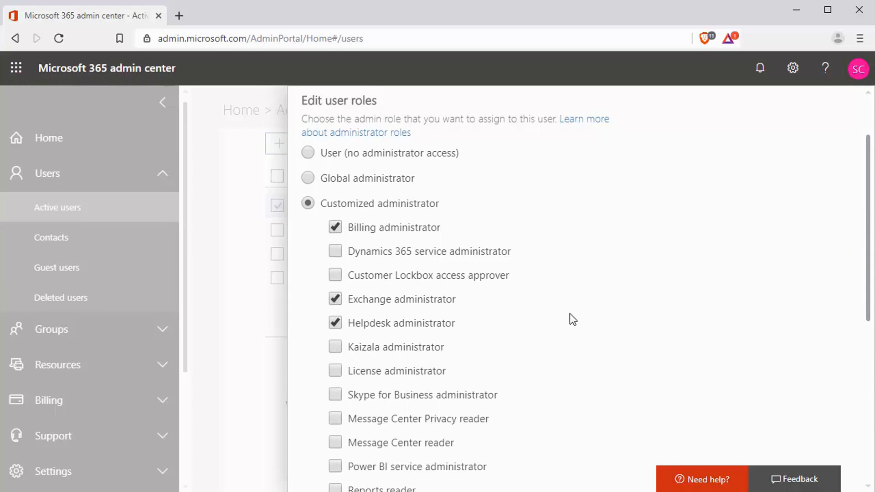
{"action": "mouse_move", "coordinate": [500, 359]}
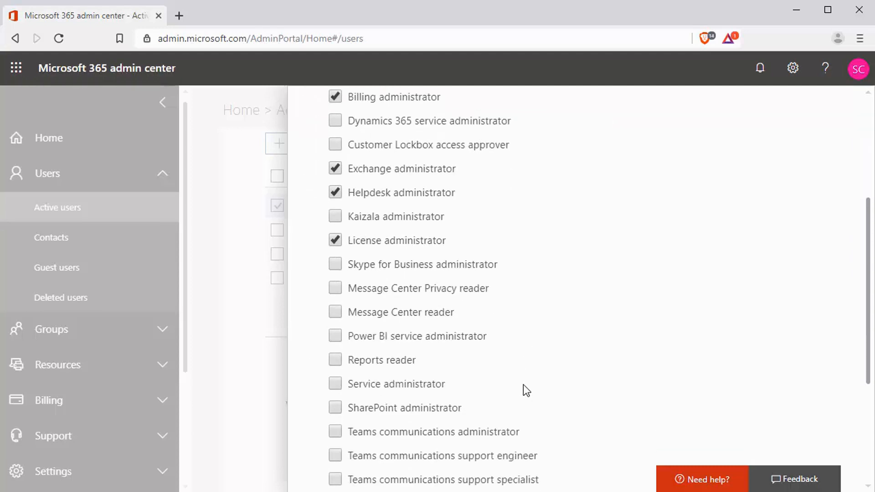
{"action": "left_click", "coordinate": [335, 330]}
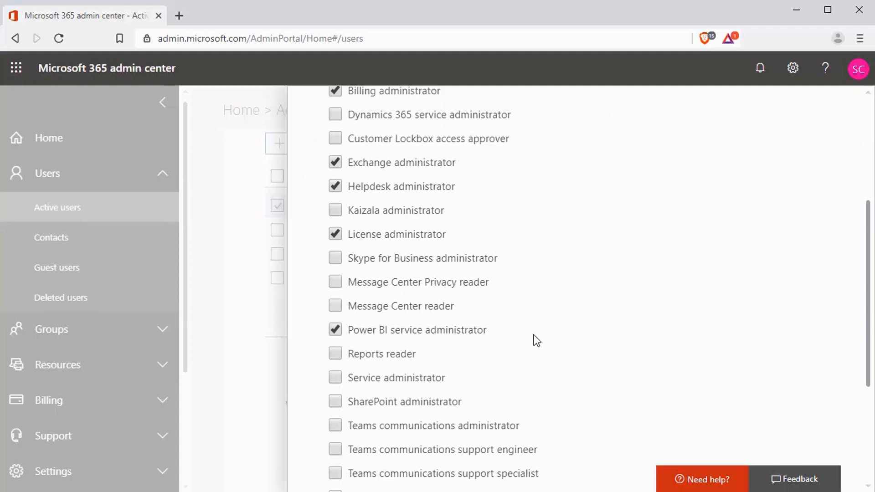
{"action": "scroll", "scroll_direction": "down", "scroll_amount": 3}
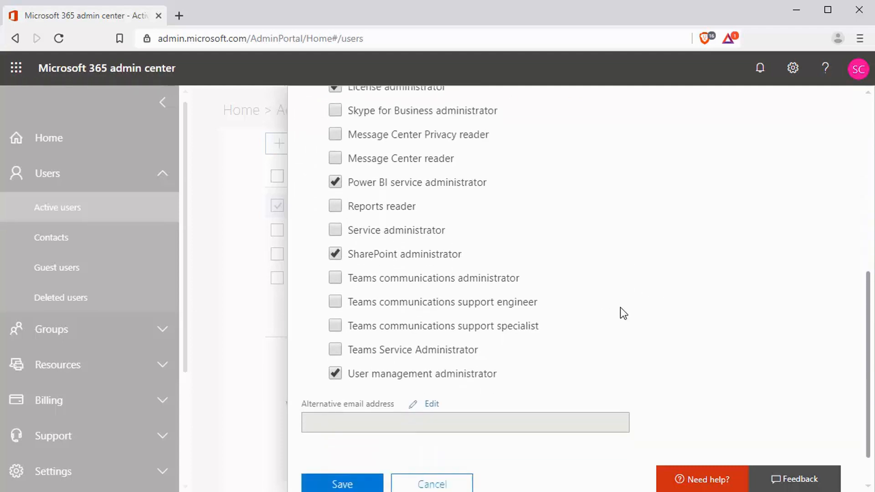
{"action": "left_click", "coordinate": [342, 483]}
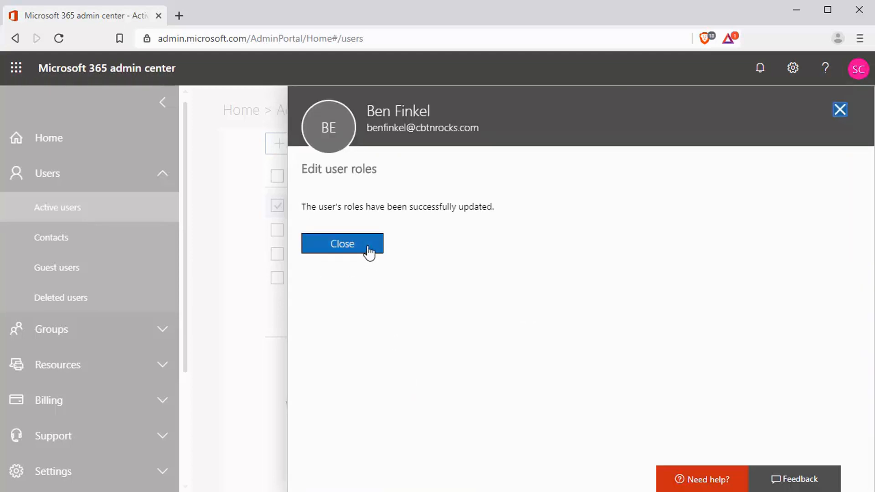
{"action": "left_click", "coordinate": [341, 245]}
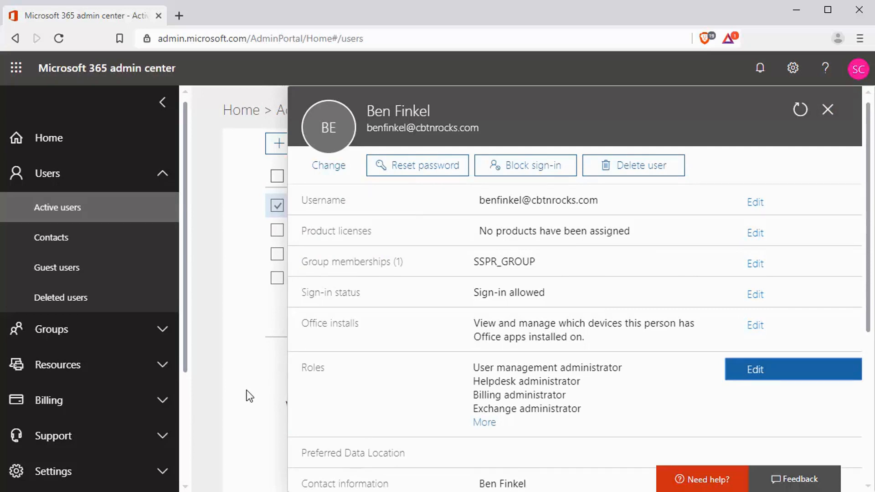
{"action": "left_click", "coordinate": [827, 109]}
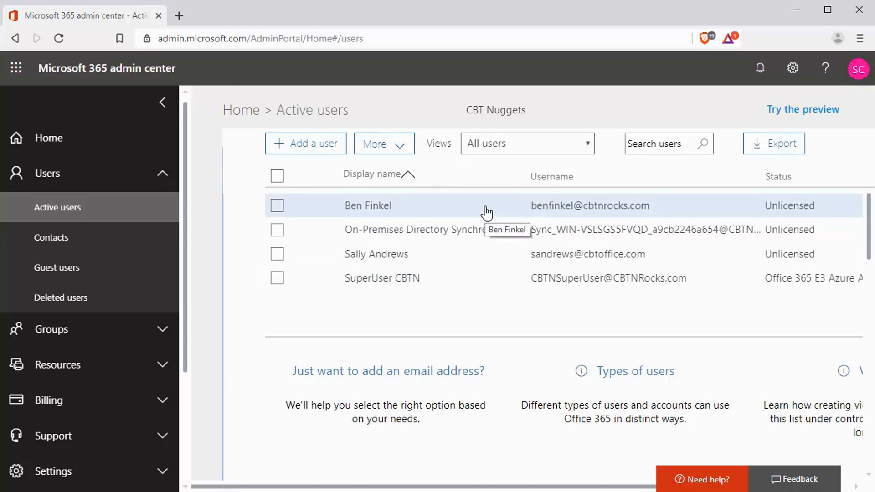
{"action": "mouse_move", "coordinate": [500, 278]}
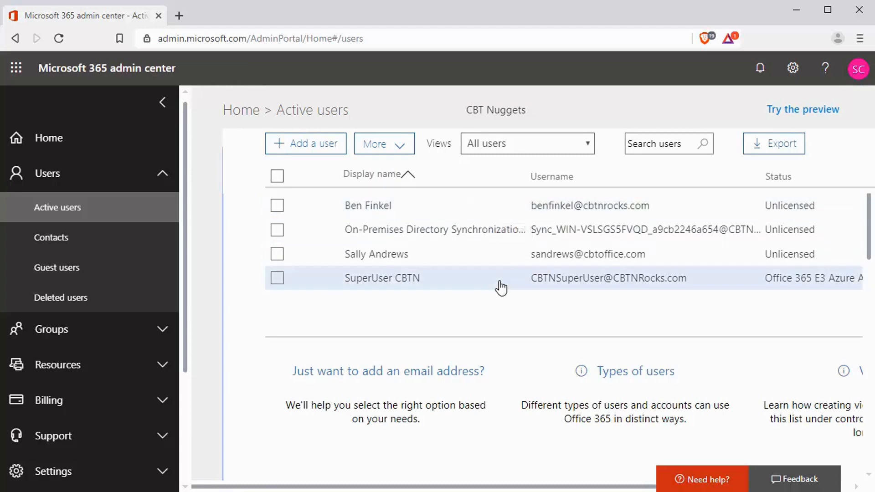
{"action": "mouse_move", "coordinate": [501, 286]}
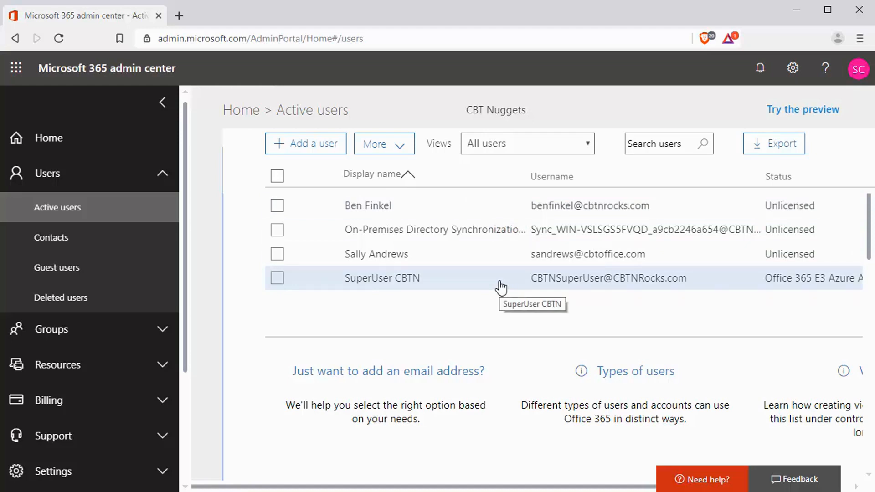
{"action": "mouse_move", "coordinate": [451, 218]}
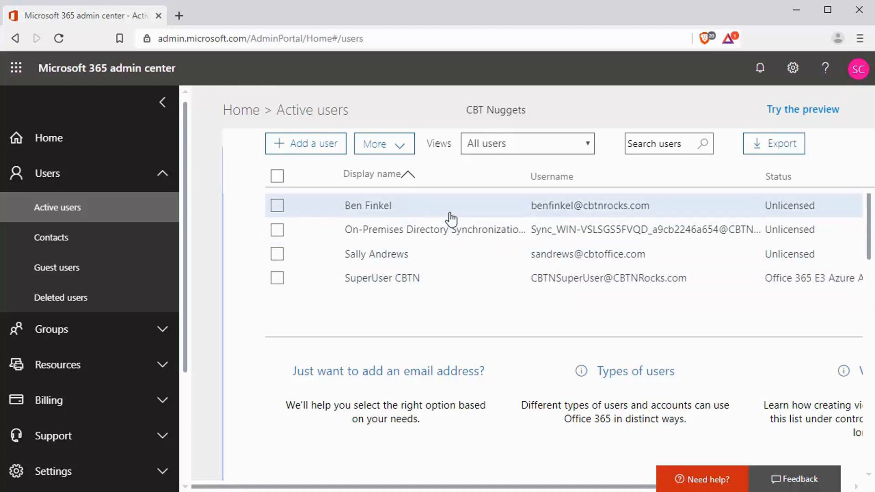